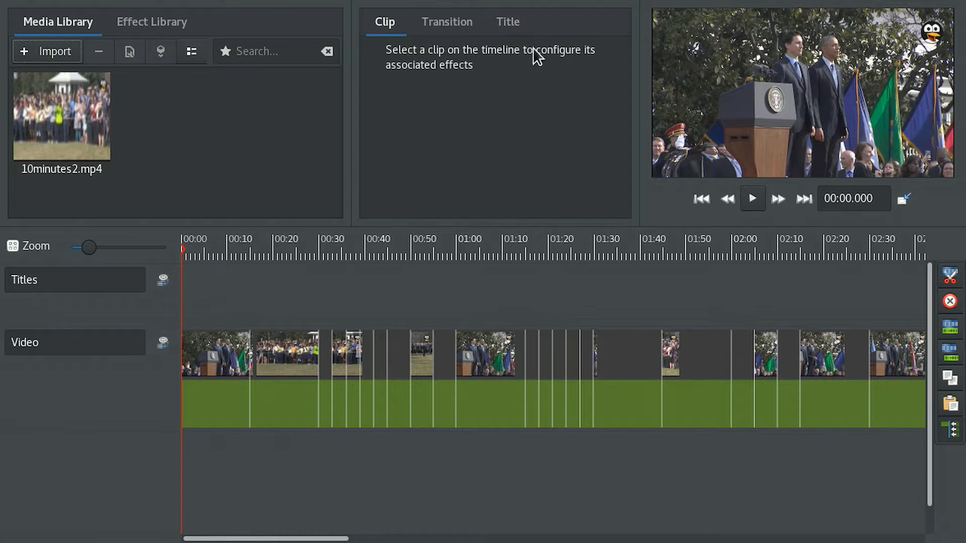
mouse_move(218, 322)
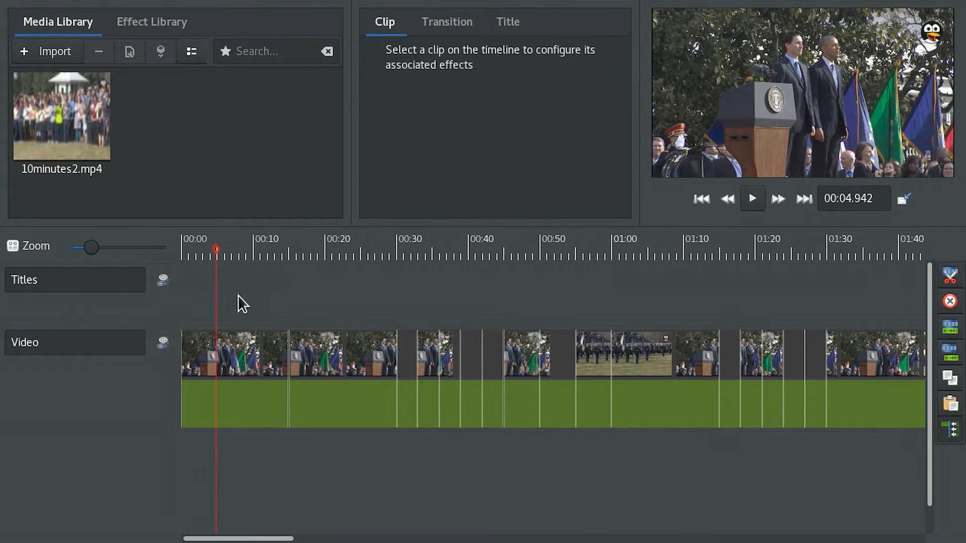
- Scrub the playhead to about 32 seconds, then back to roughly 7.8 seconds
left_click(341, 249)
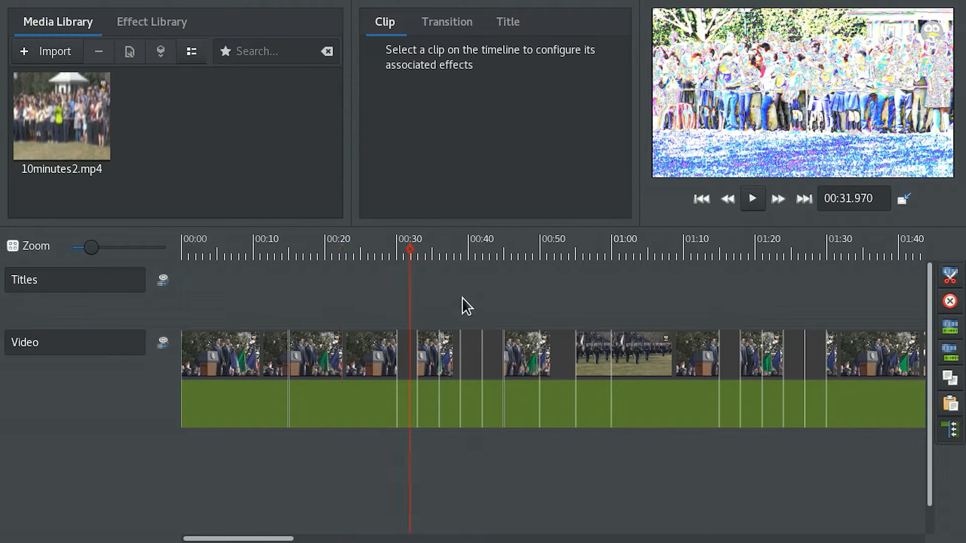
left_click(523, 256)
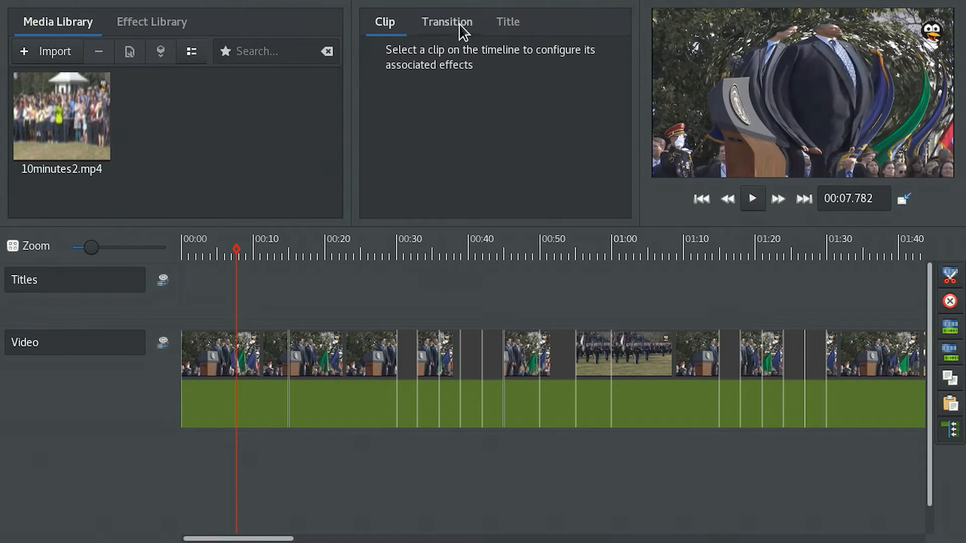
- Show the title editing options and create an empty title clip at the playhead
left_click(508, 22)
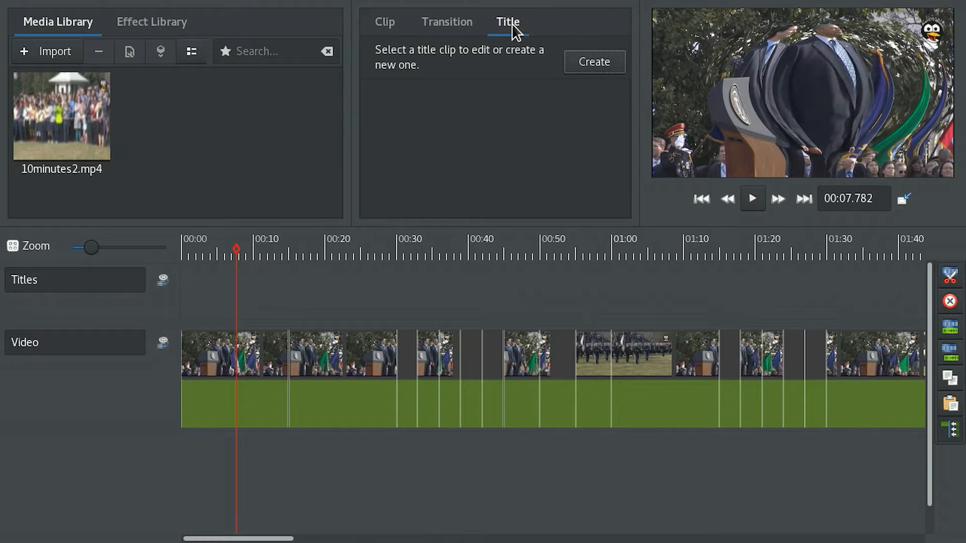
mouse_move(198, 288)
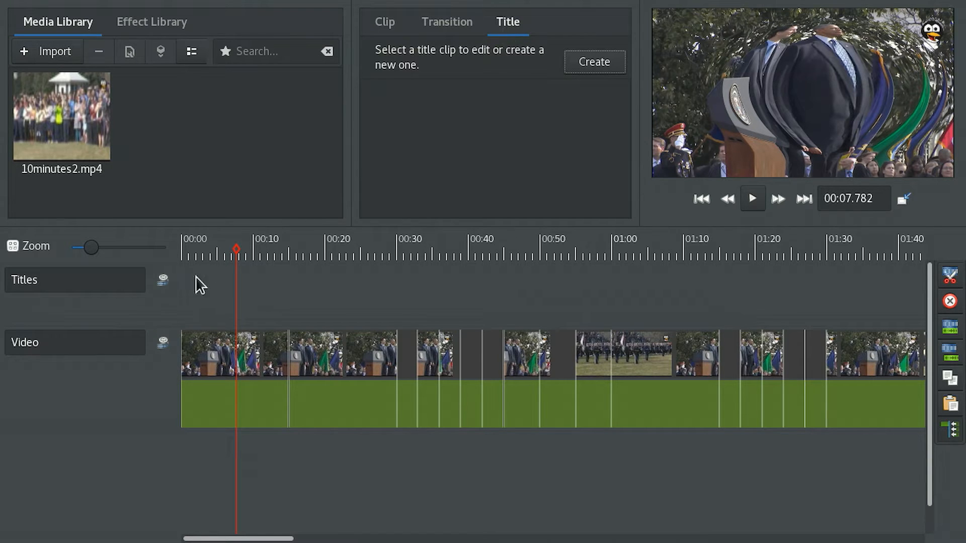
left_click(594, 61)
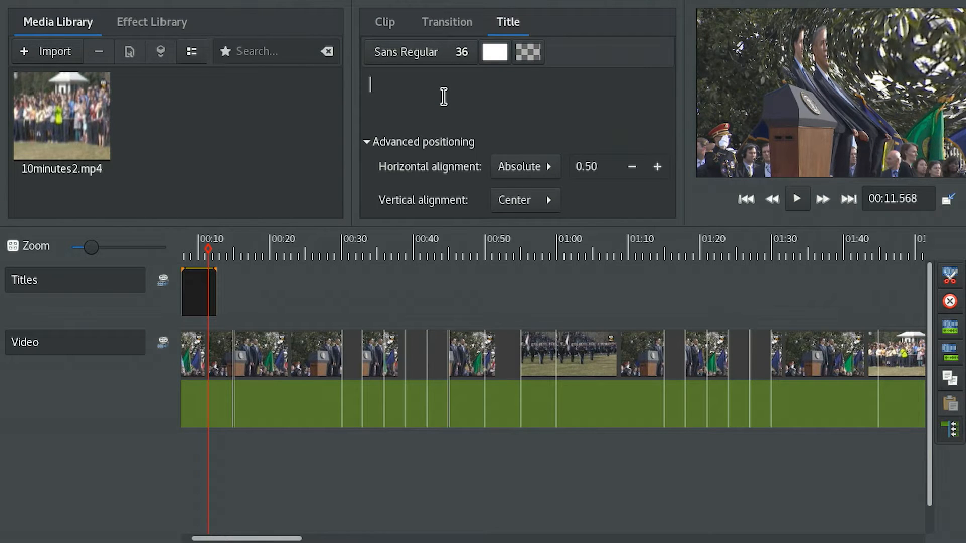
- Enter BULGE as the title text and set its font to Sans Bold, size 48
type("BULGE")
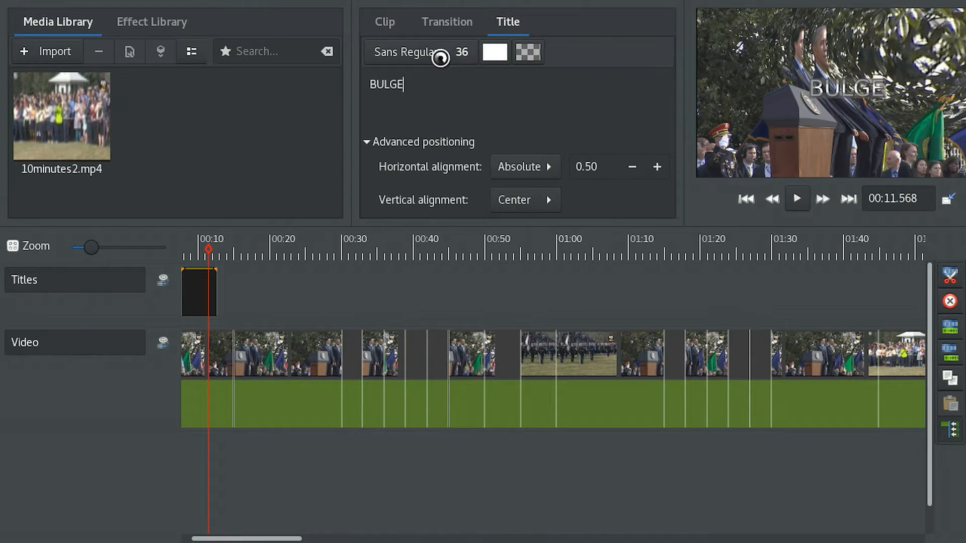
left_click(419, 53)
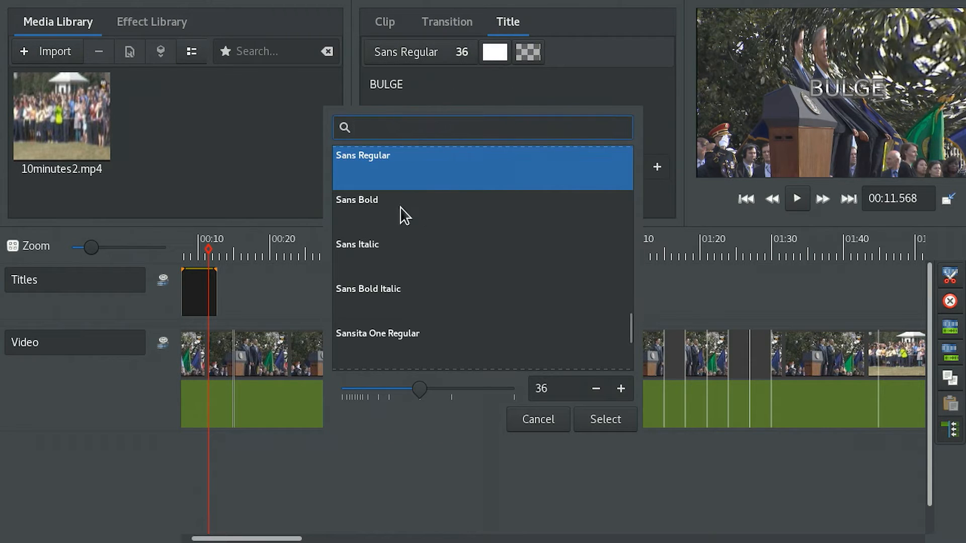
left_click(376, 200)
type("48")
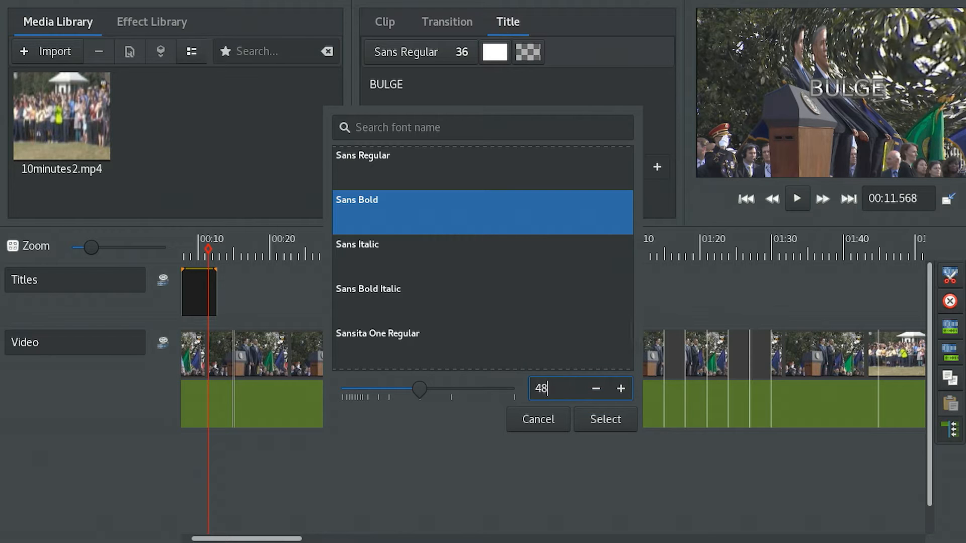
left_click(605, 419)
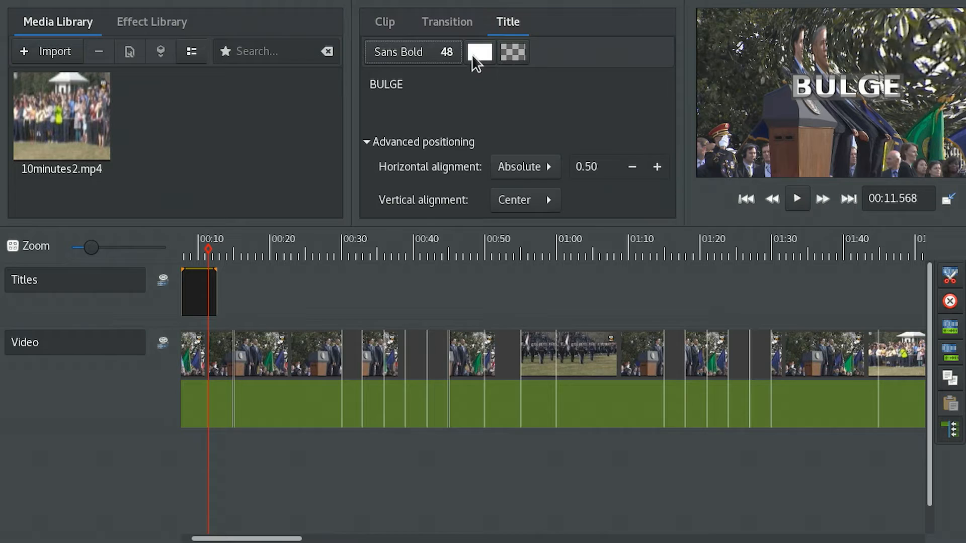
left_click(480, 52)
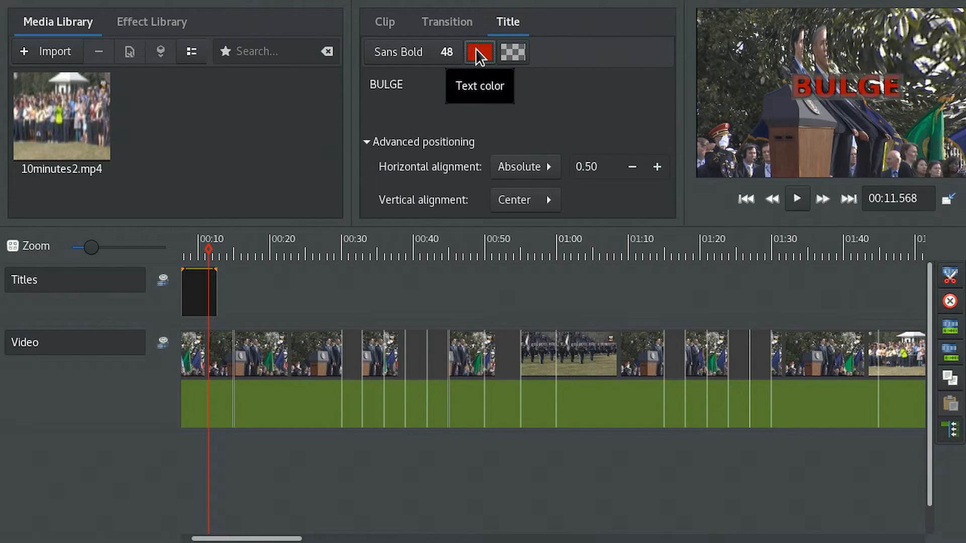
left_click(479, 53)
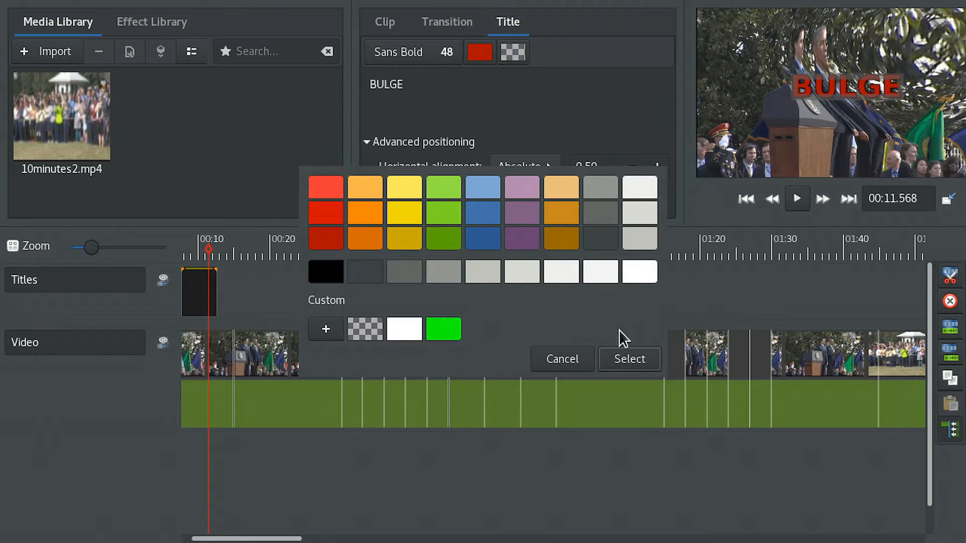
left_click(629, 360)
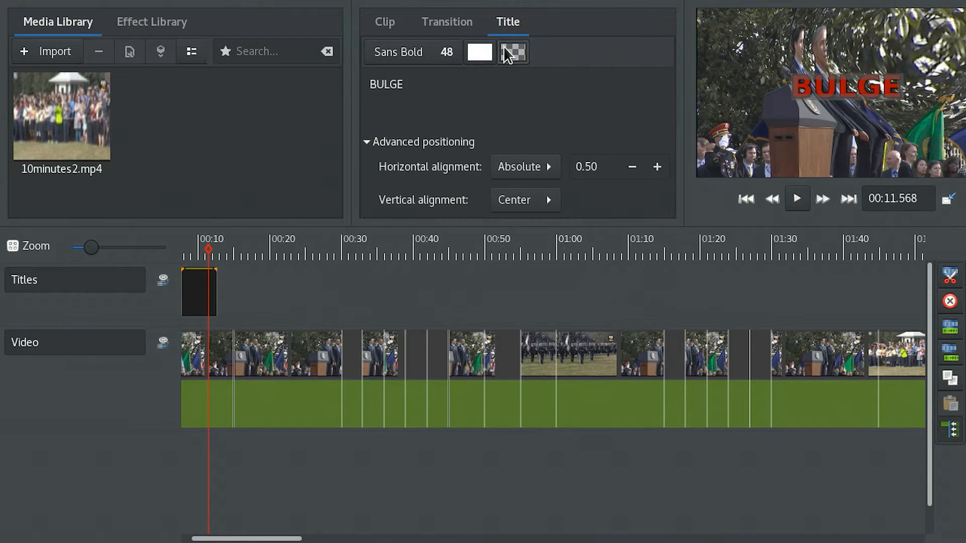
left_click(514, 53)
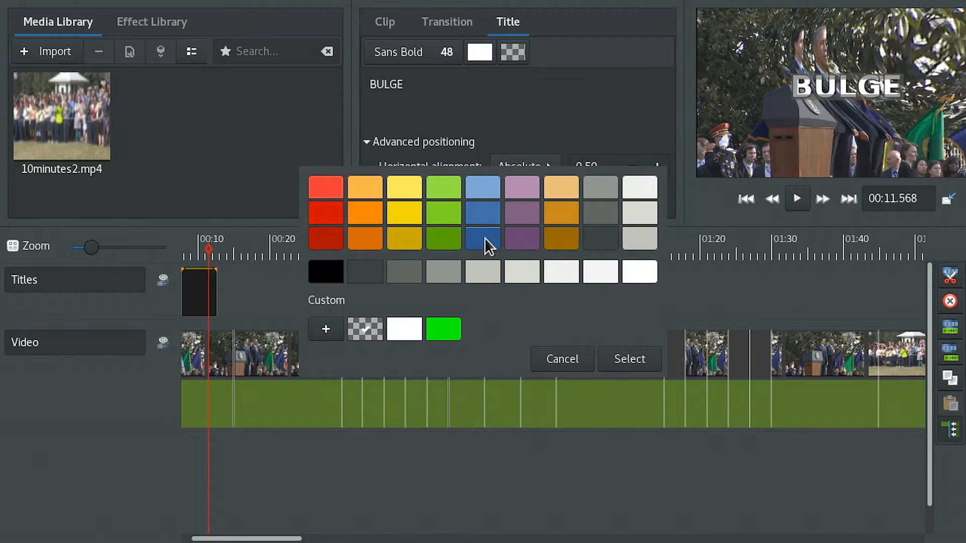
left_click(629, 359)
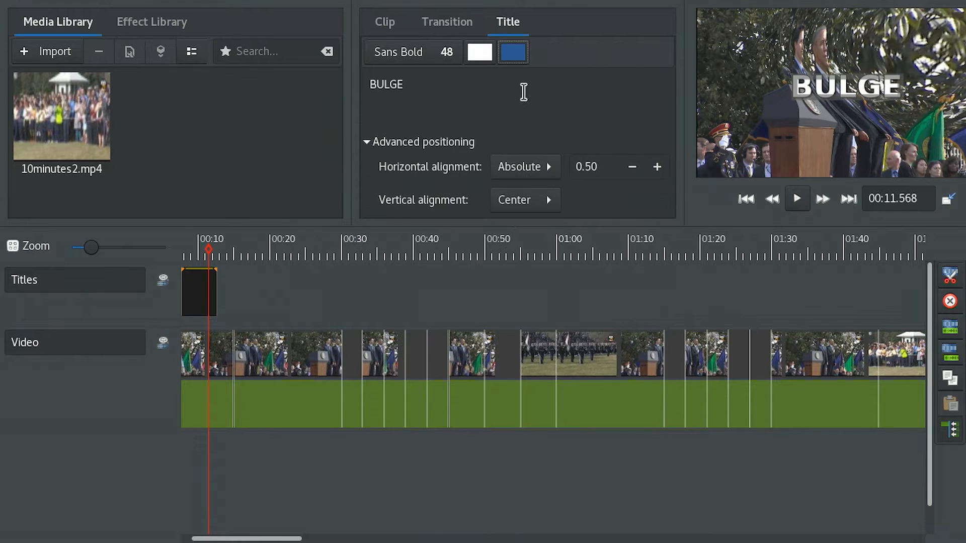
left_click(515, 52)
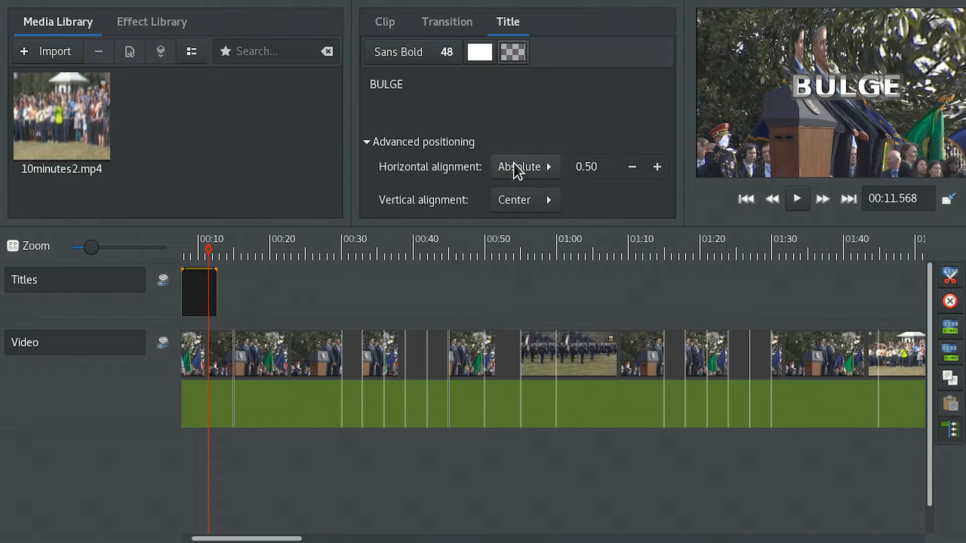
- Try several title alignments, finishing with Horizontal Left and Vertical Top
left_click(525, 167)
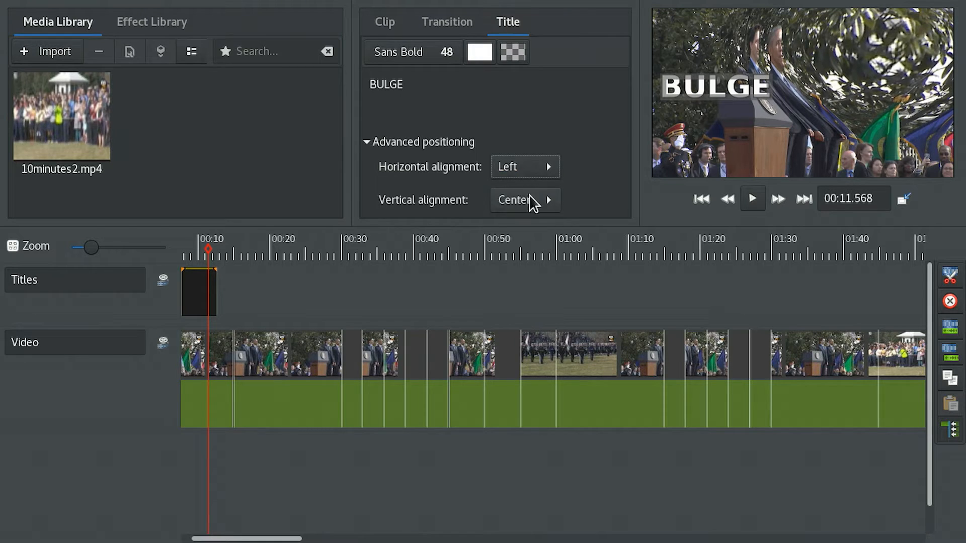
left_click(525, 167)
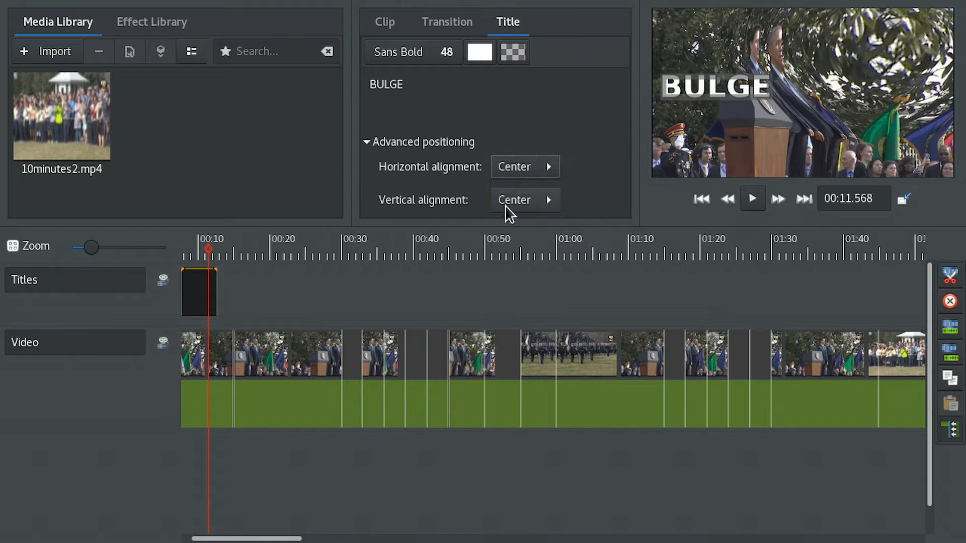
left_click(525, 200)
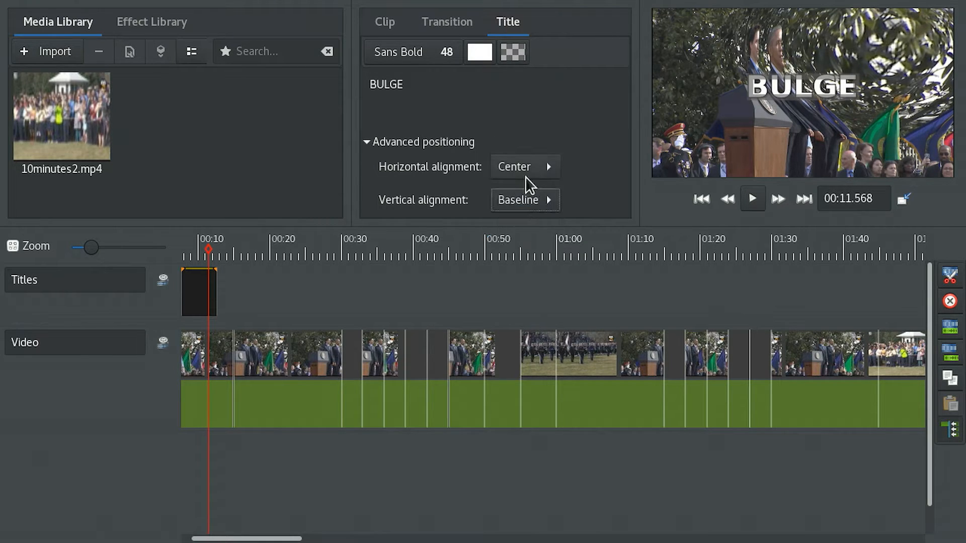
left_click(525, 199)
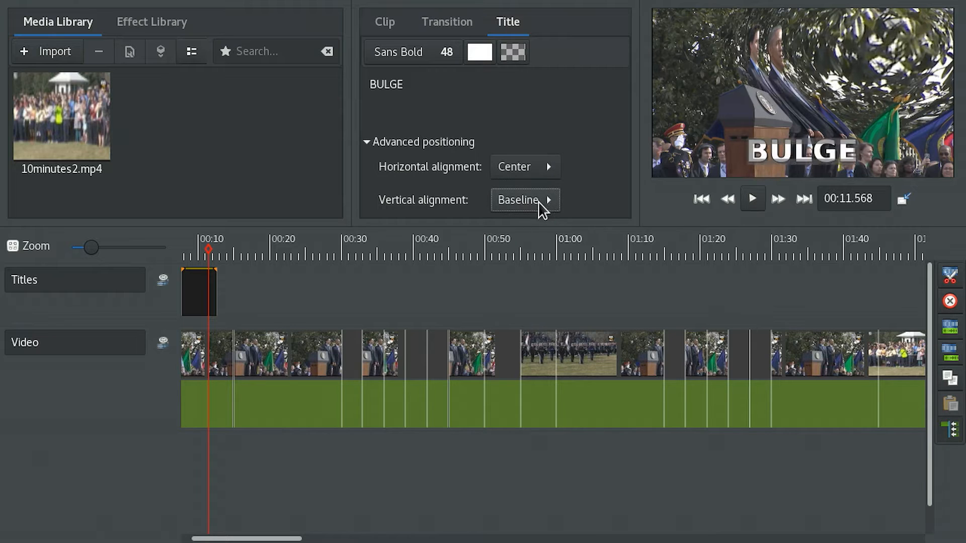
left_click(525, 200)
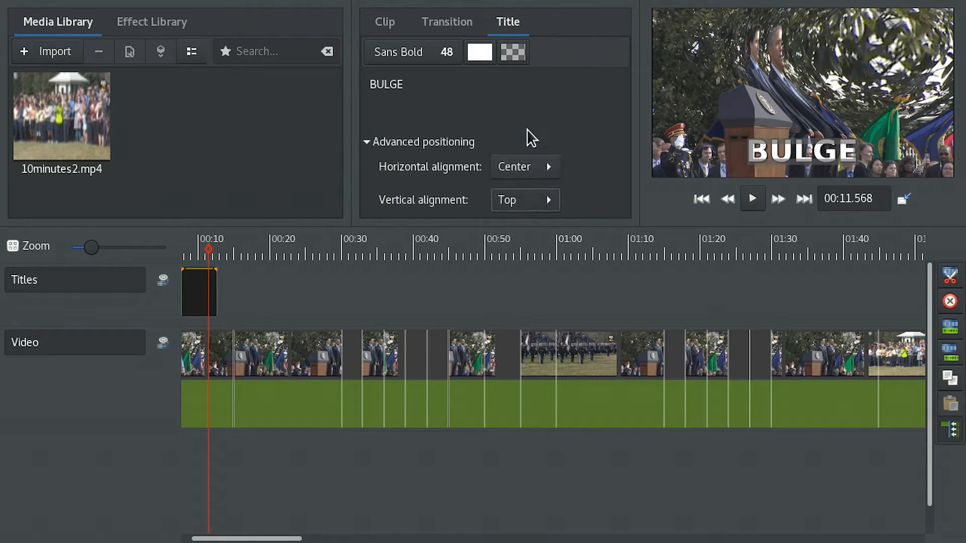
left_click(525, 166)
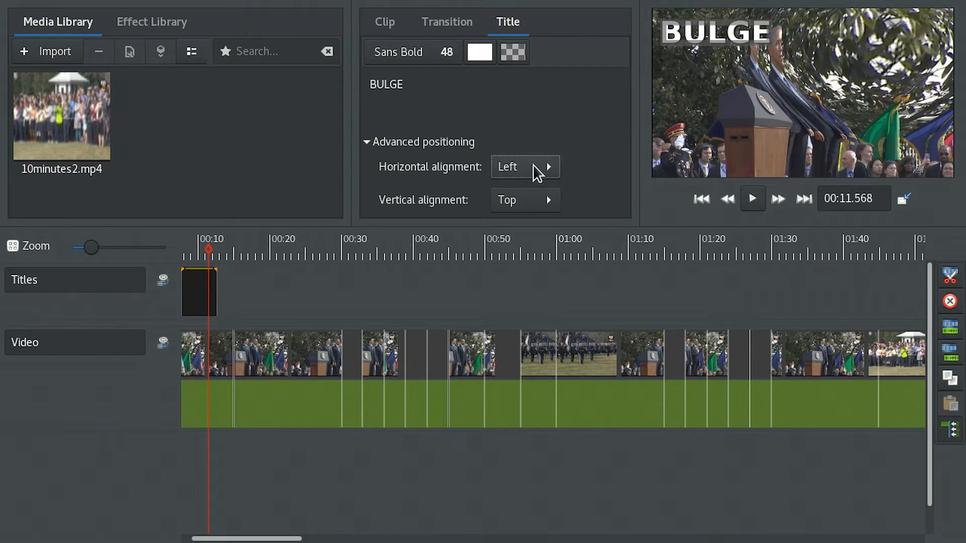
- Try absolute horizontal and vertical positioning, then return the title to left alignment
left_click(525, 167)
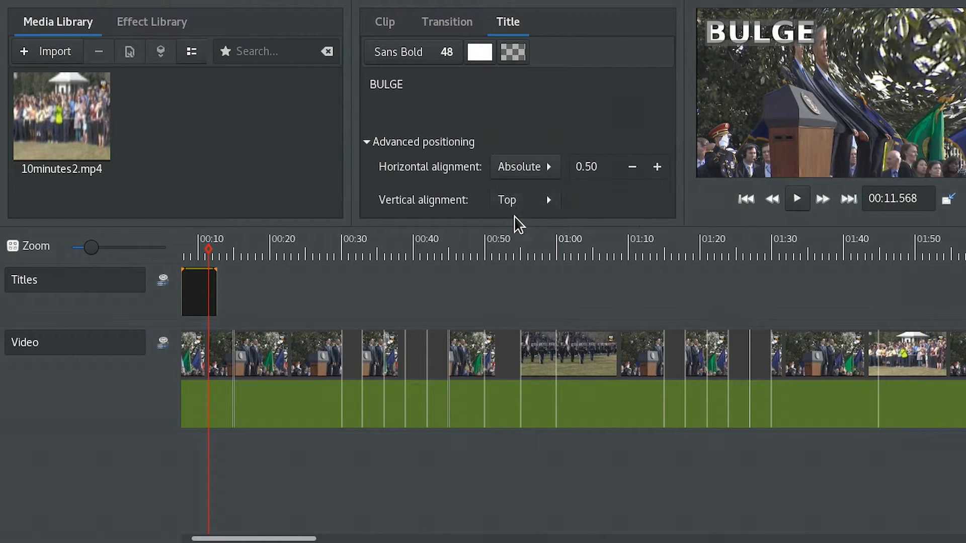
left_click(525, 200)
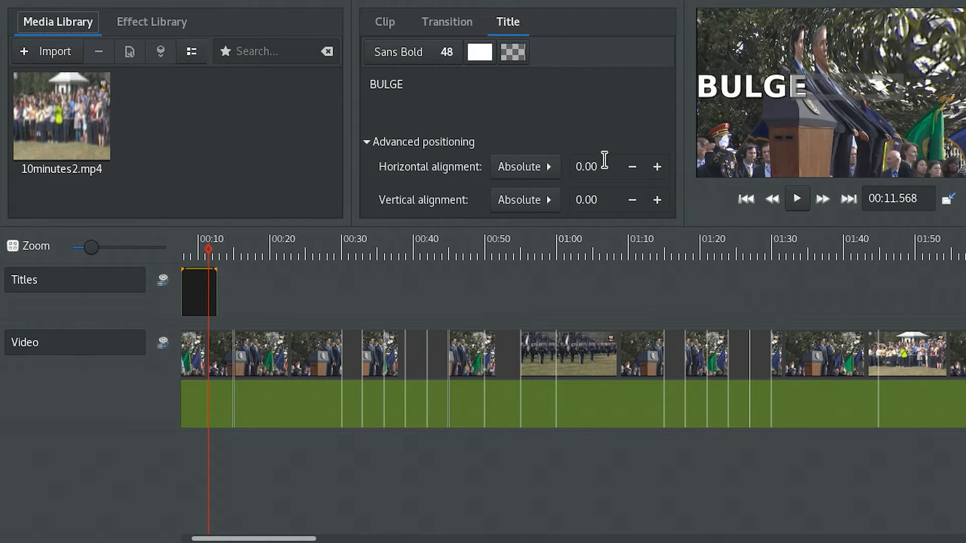
mouse_move(565, 176)
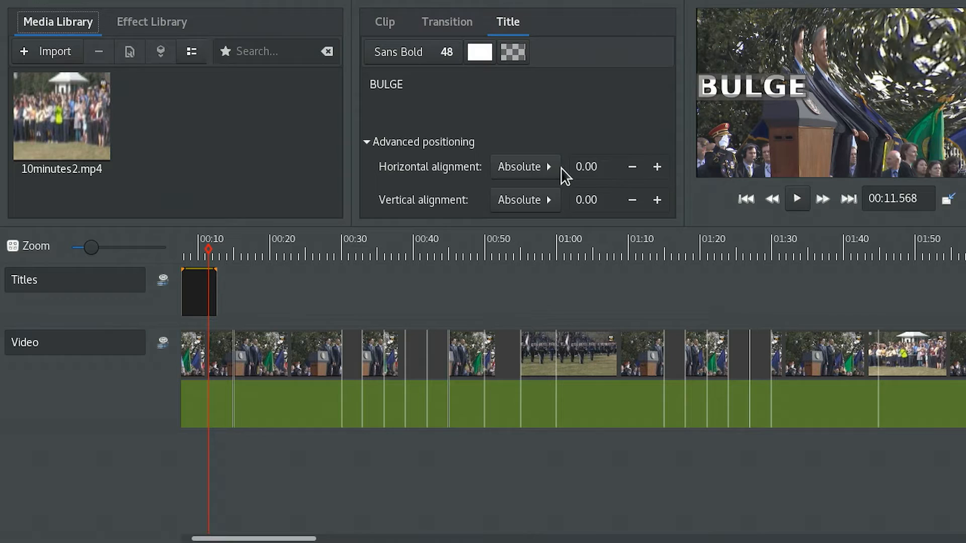
left_click(524, 167)
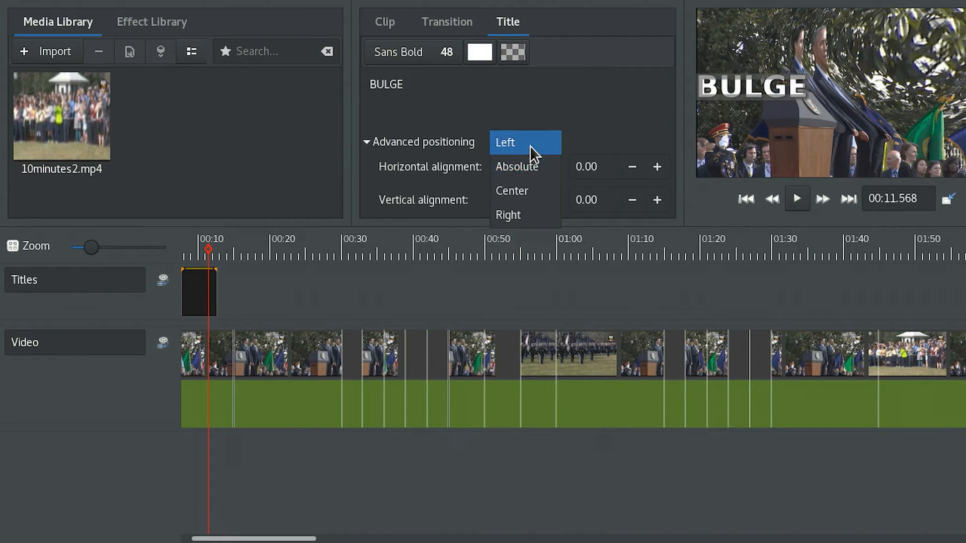
left_click(506, 143)
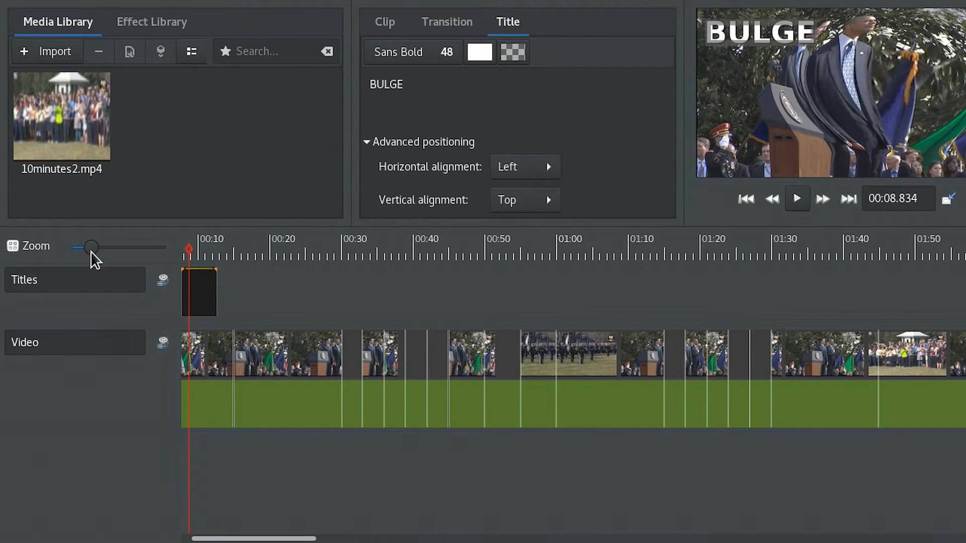
- Adjust the timeline zoom level and move the playhead to the very beginning
left_click_drag(91, 247, 134, 247)
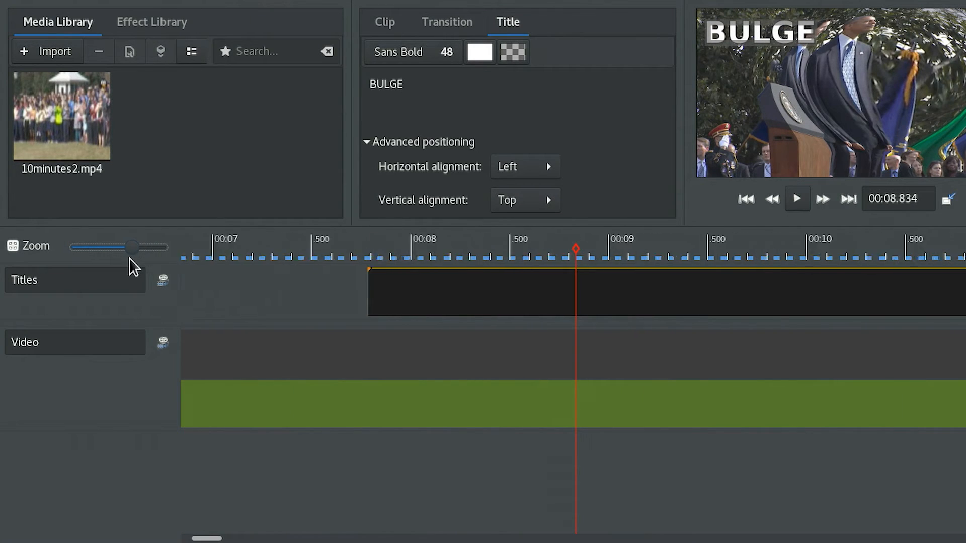
left_click_drag(131, 247, 80, 247)
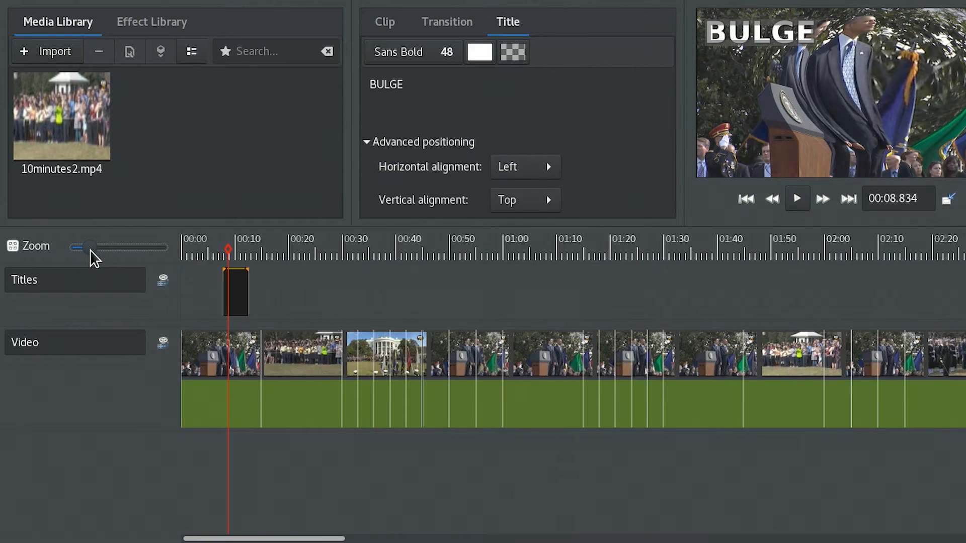
left_click_drag(77, 247, 93, 247)
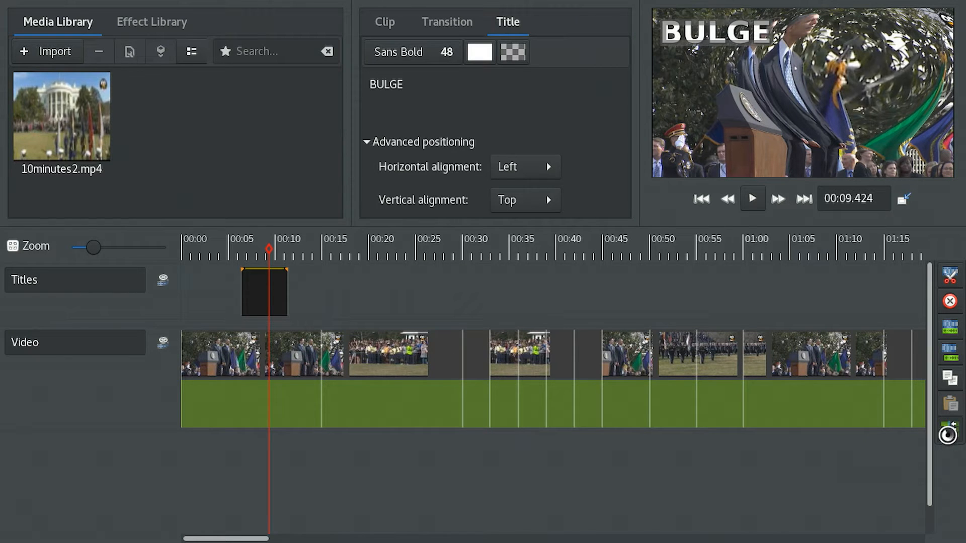
mouse_move(950, 436)
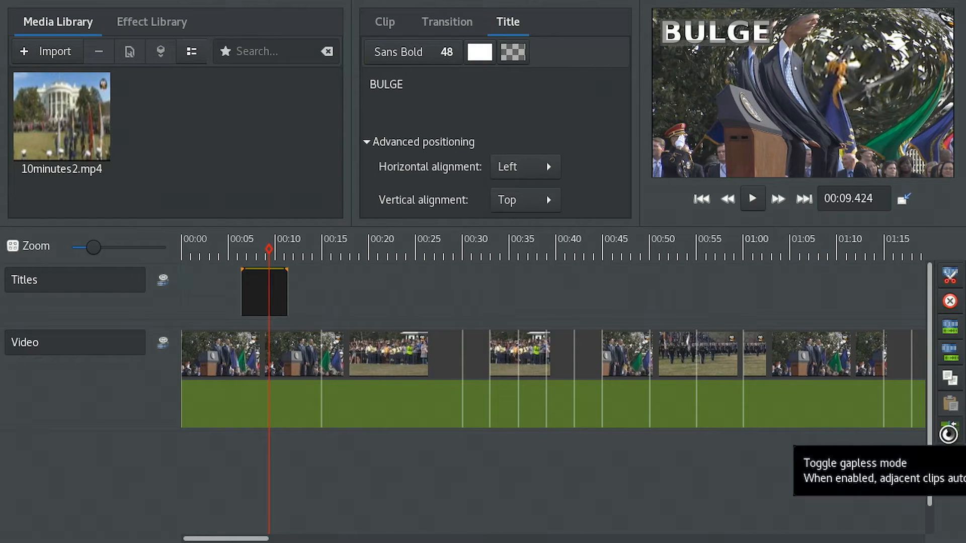
mouse_move(697, 446)
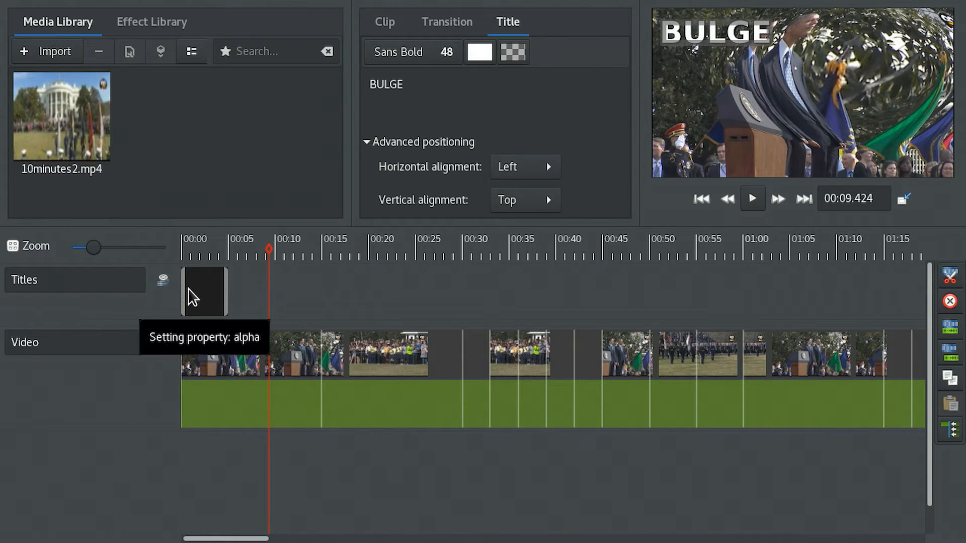
left_click(194, 258)
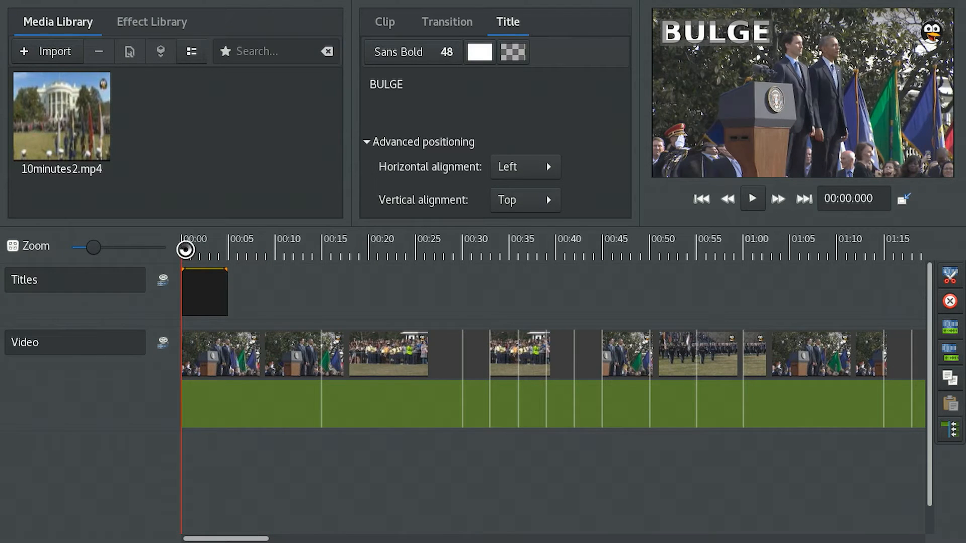
- Zoom in on the title clip and preview its half-second fade-in
left_click_drag(91, 247, 123, 247)
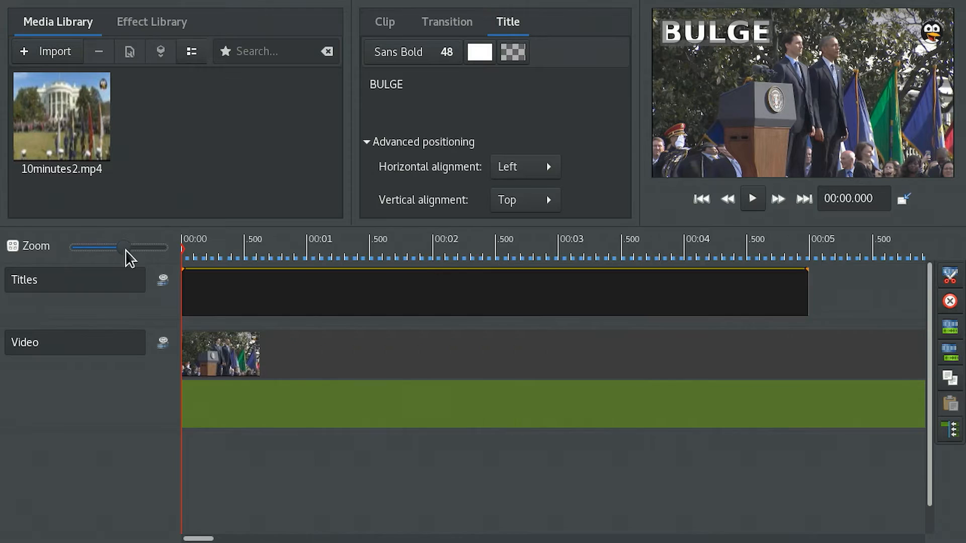
left_click_drag(108, 248, 136, 248)
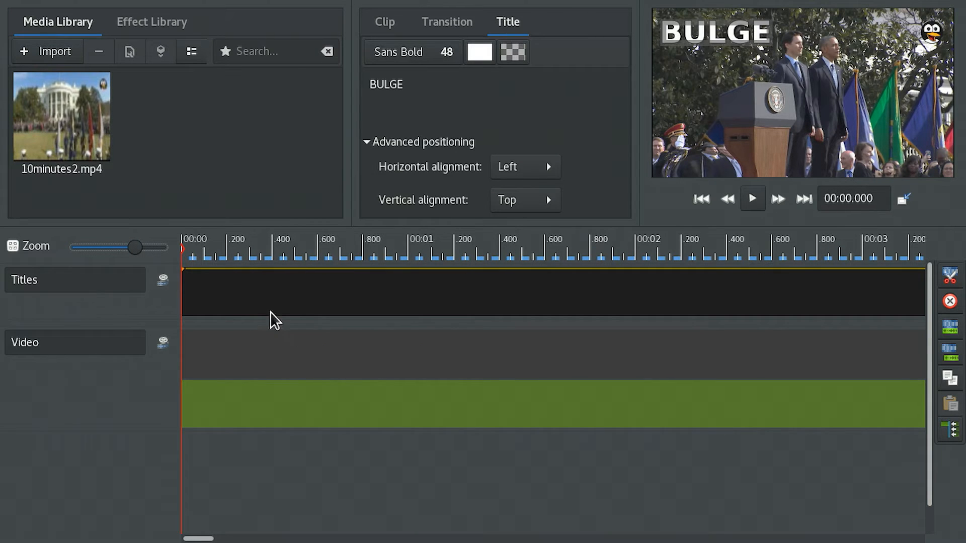
mouse_move(360, 299)
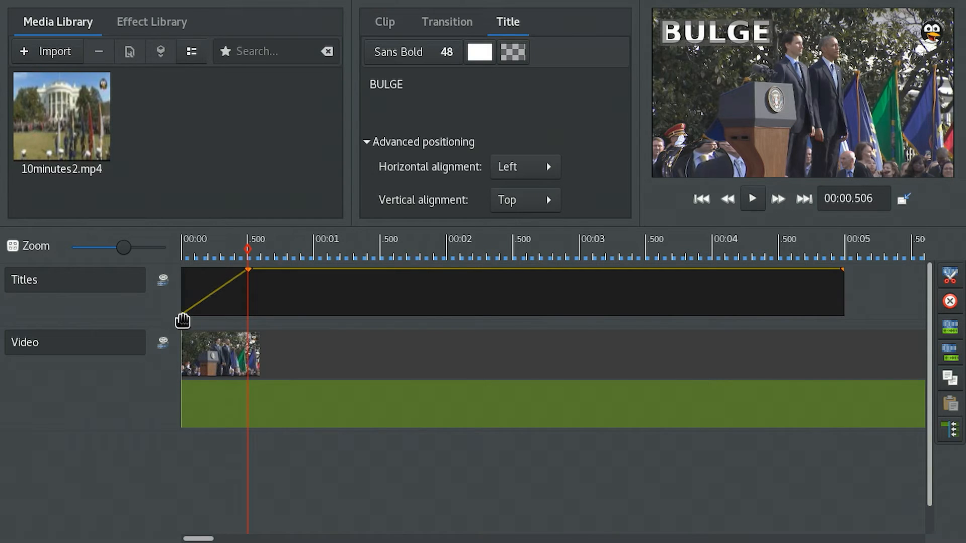
left_click(183, 263)
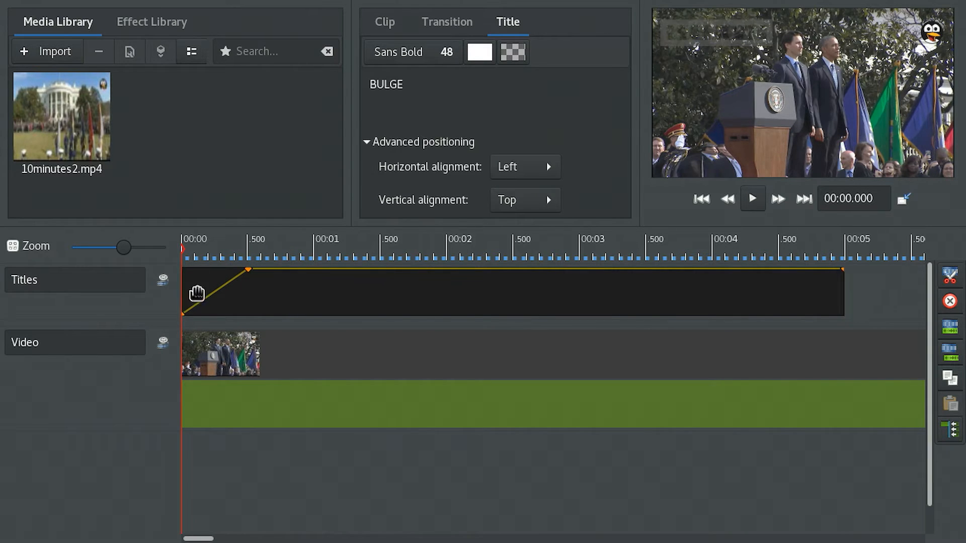
left_click(196, 250)
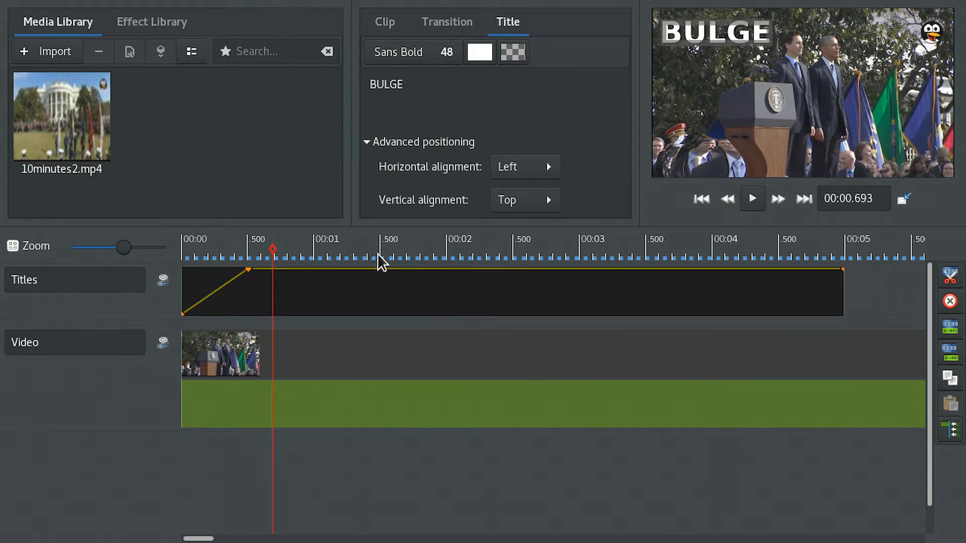
- Move the playhead to about 4.5 seconds and lower the final opacity point for a fade-out
left_click(781, 252)
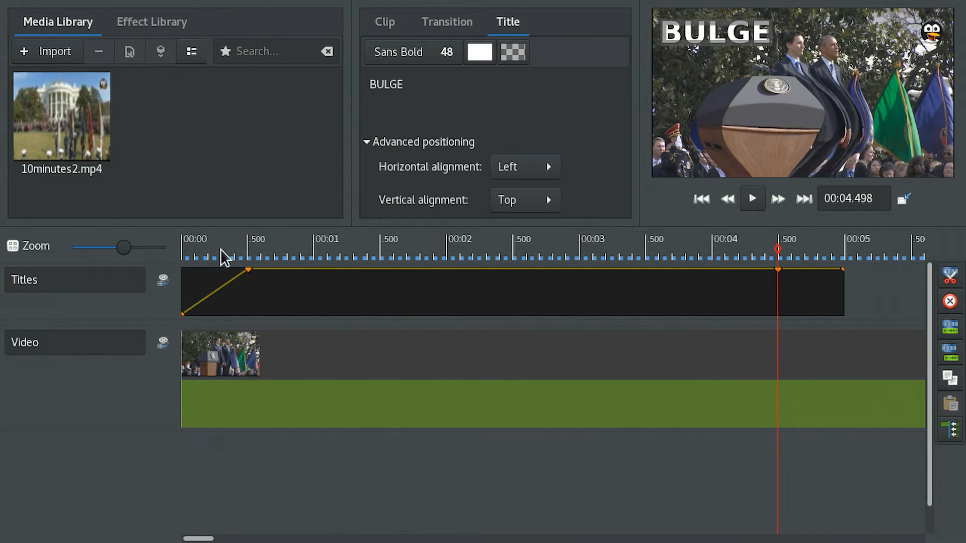
mouse_move(841, 272)
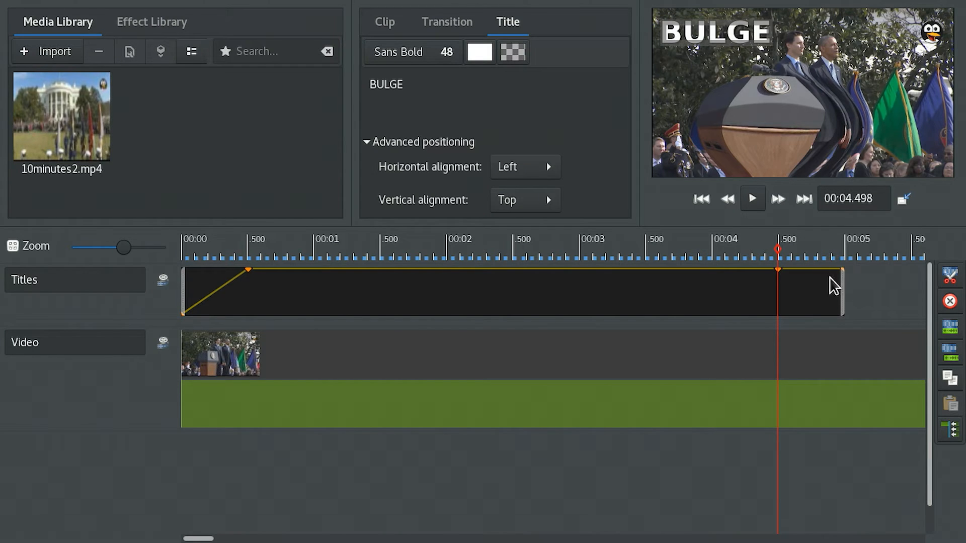
left_click_drag(843, 270, 842, 278)
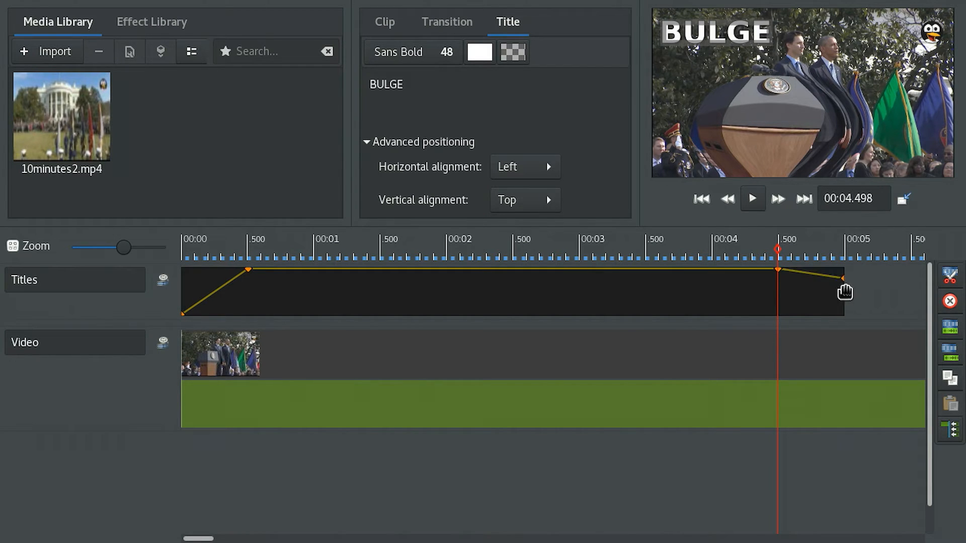
left_click_drag(842, 278, 848, 308)
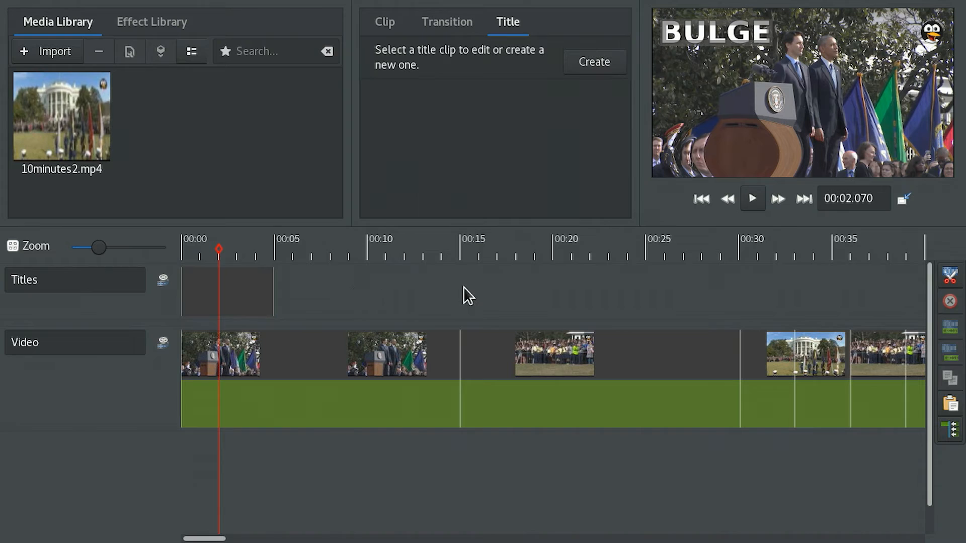
- Set the paste position near 15 seconds on the timeline
left_click(464, 255)
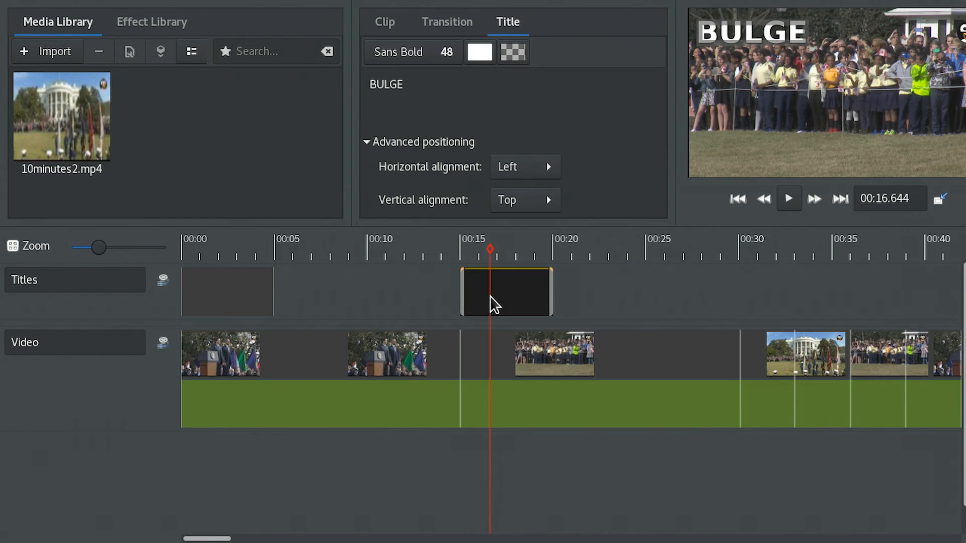
- Change the pasted title's text to CHROMIUM, confirm the original still reads BULGE, and zoom in
double_click(386, 84)
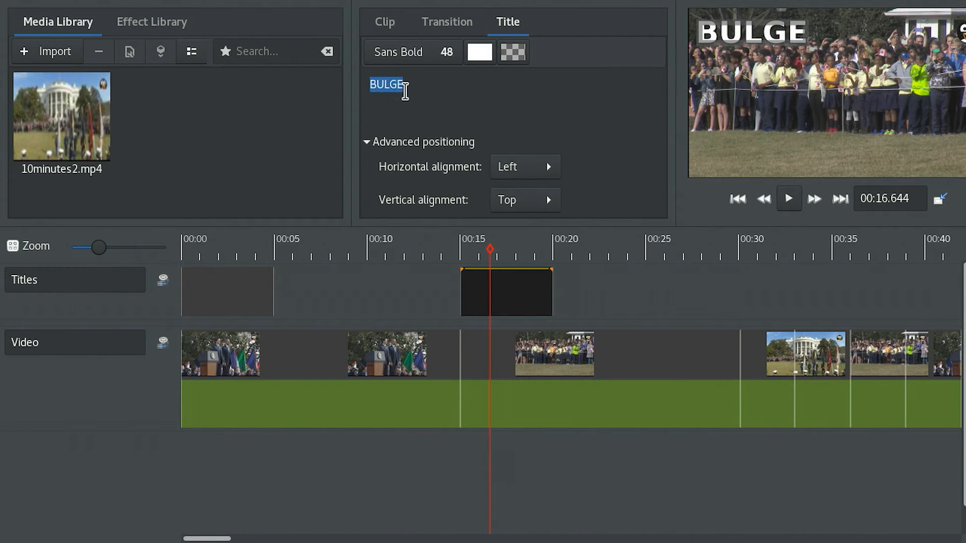
mouse_move(475, 114)
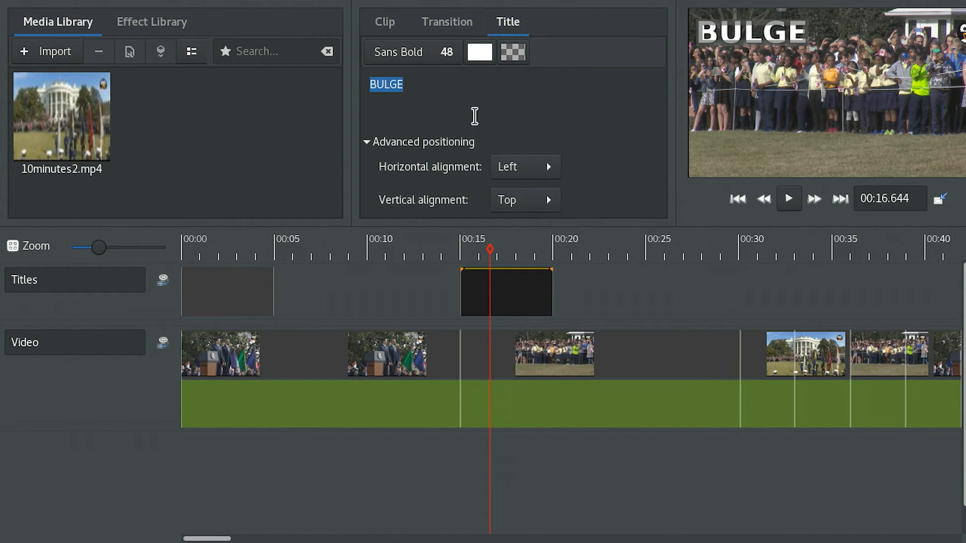
type("CHROMI")
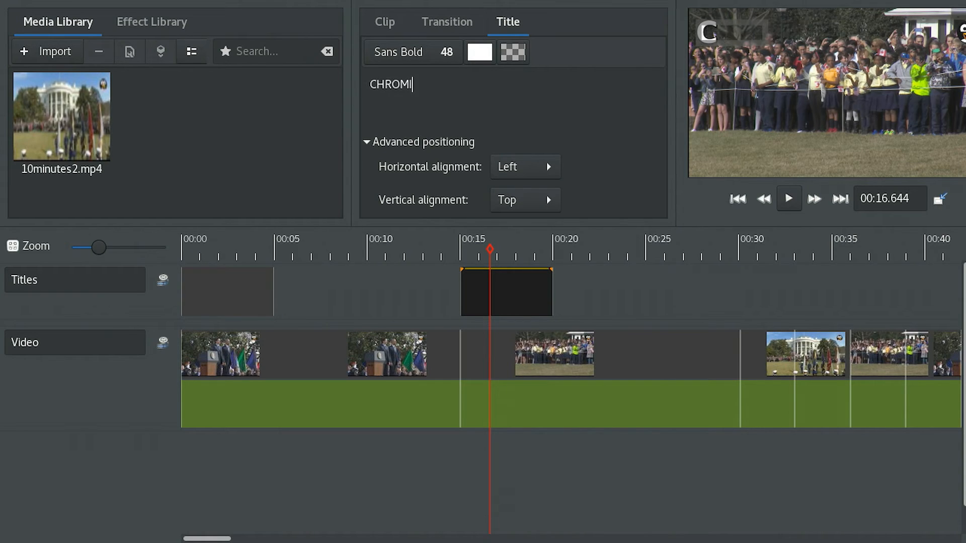
type("UM")
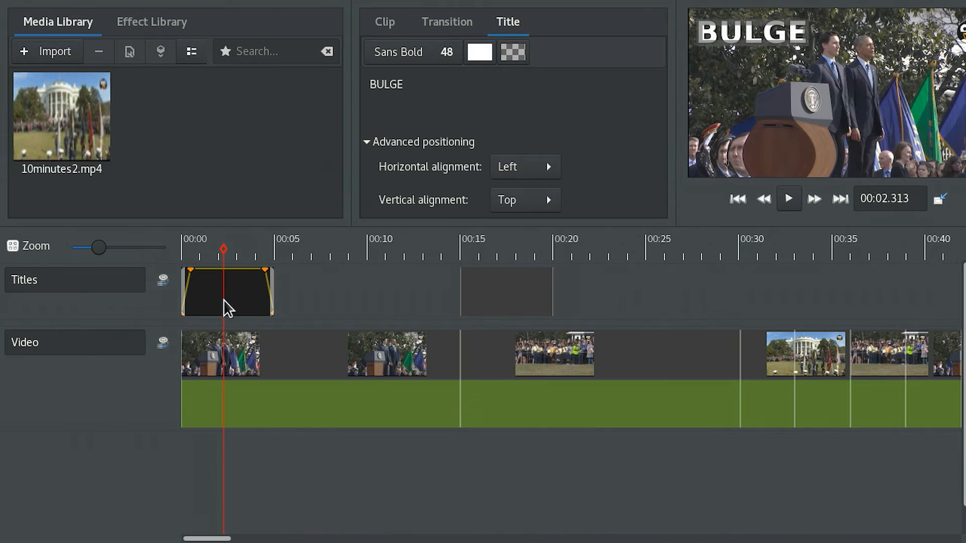
left_click(492, 261)
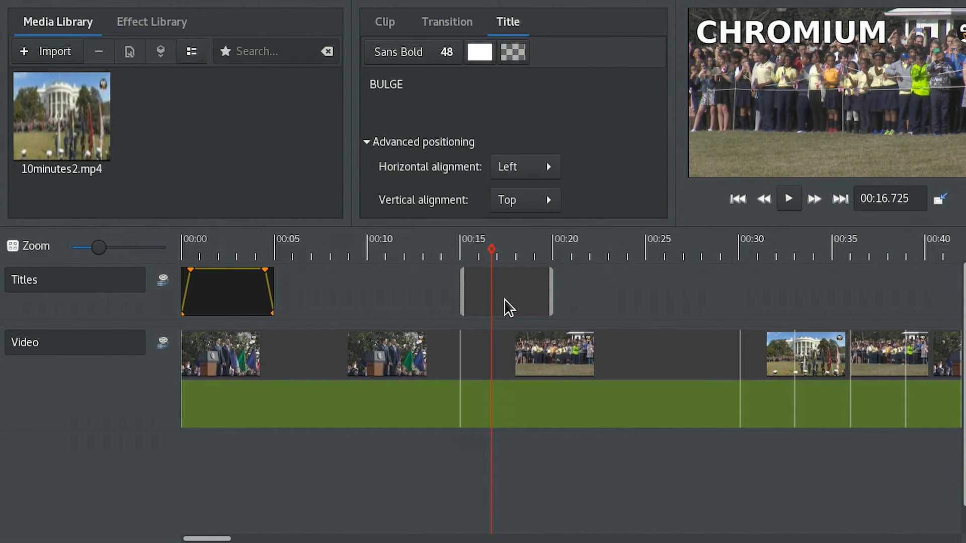
left_click(505, 298)
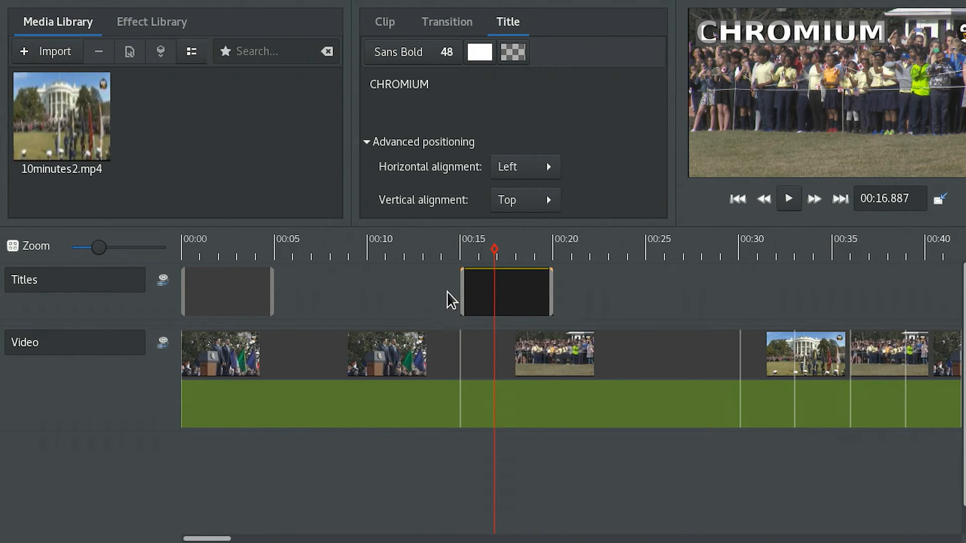
mouse_move(501, 290)
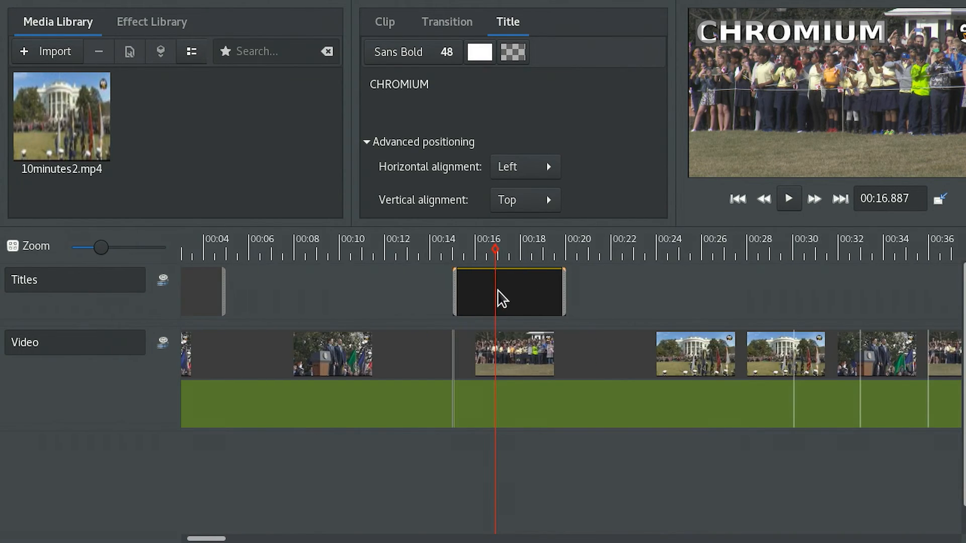
left_click_drag(95, 247, 110, 247)
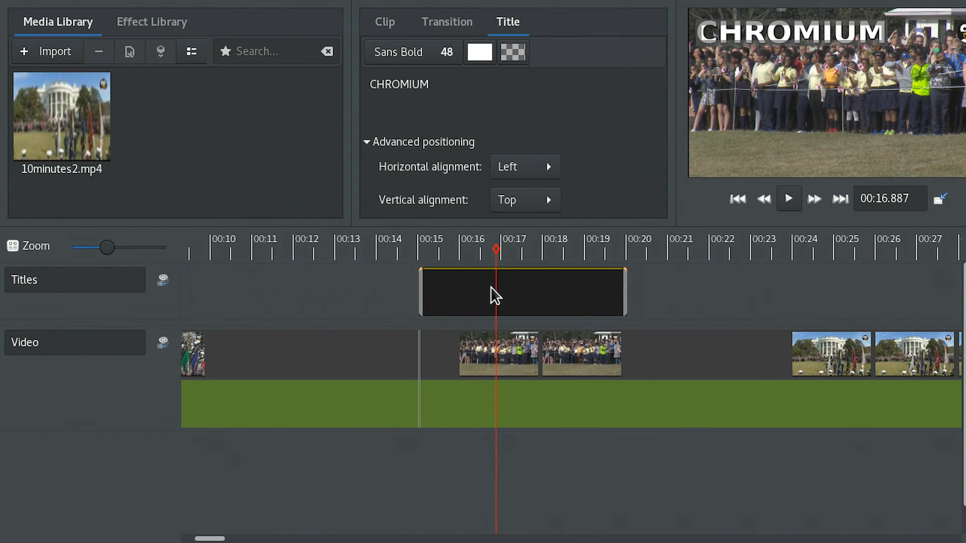